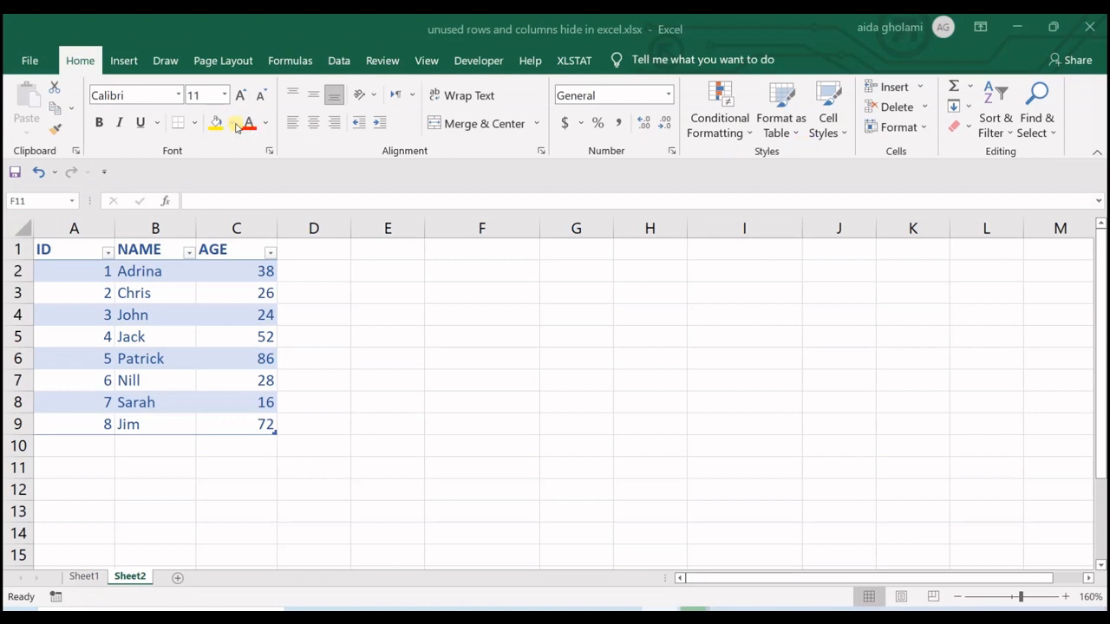
Step: Hide column D, select empty columns D–G, then open the row menu below the table
left_click(481, 467)
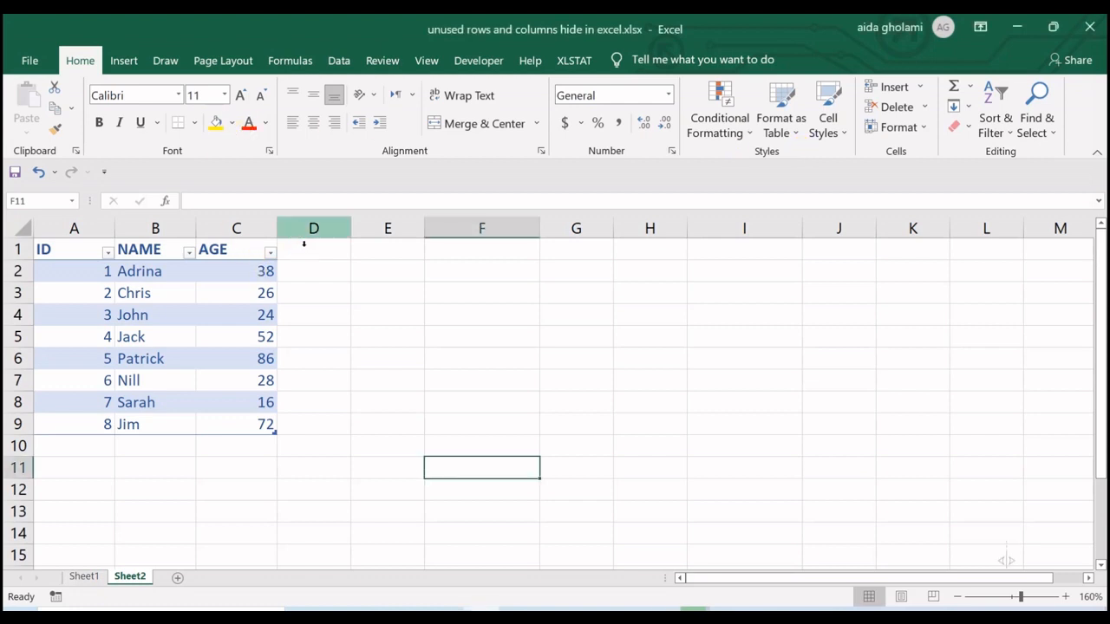
right_click(313, 228)
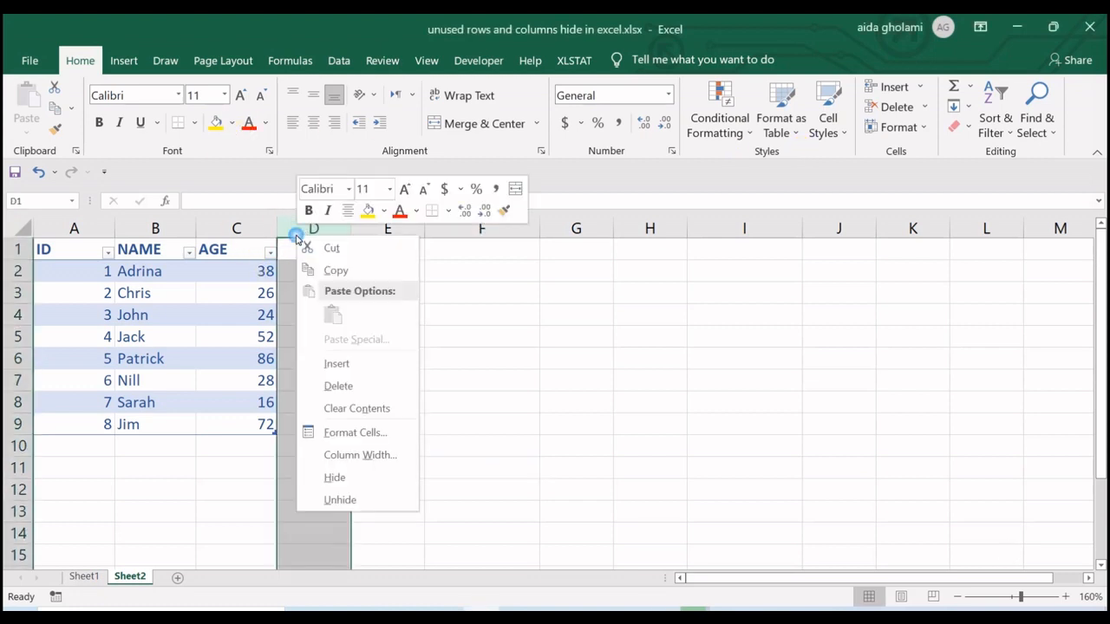
mouse_move(335, 477)
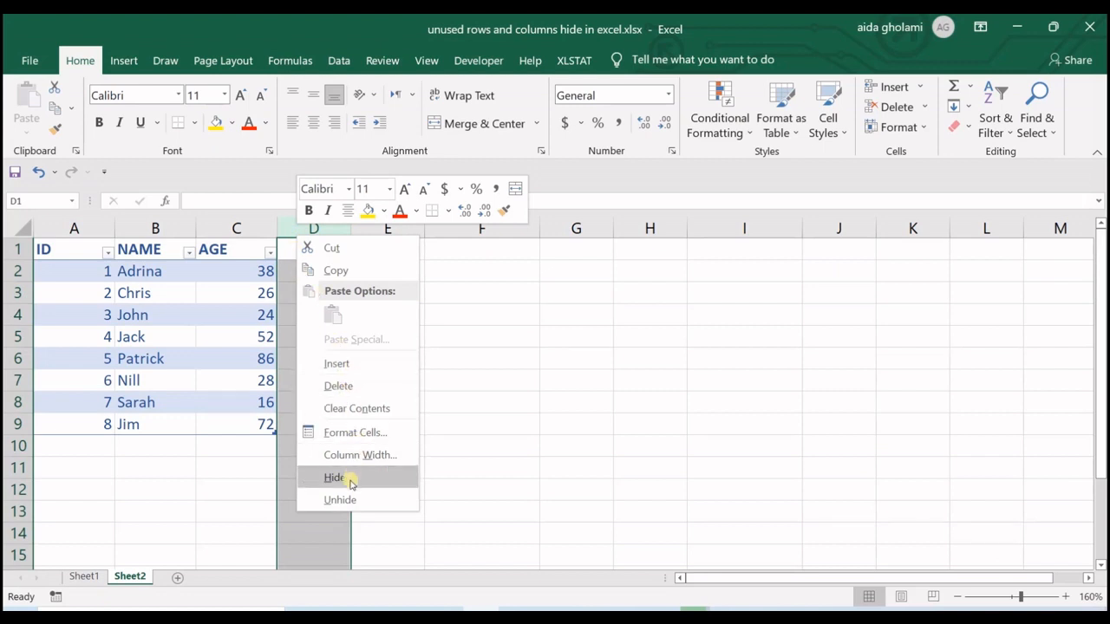
left_click(333, 477)
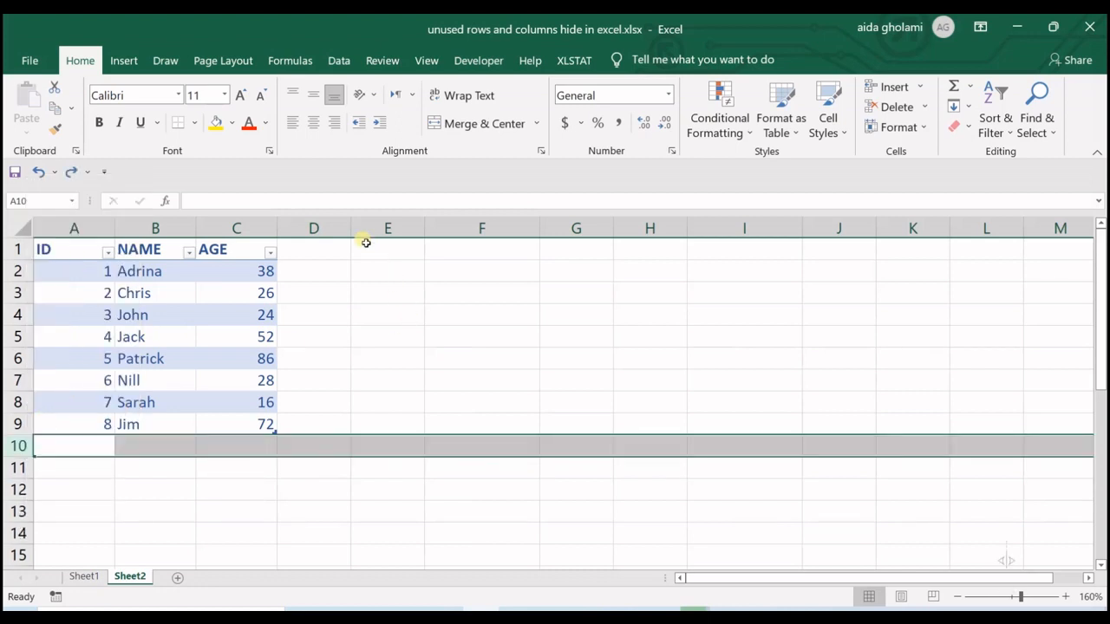
left_click_drag(313, 228, 576, 228)
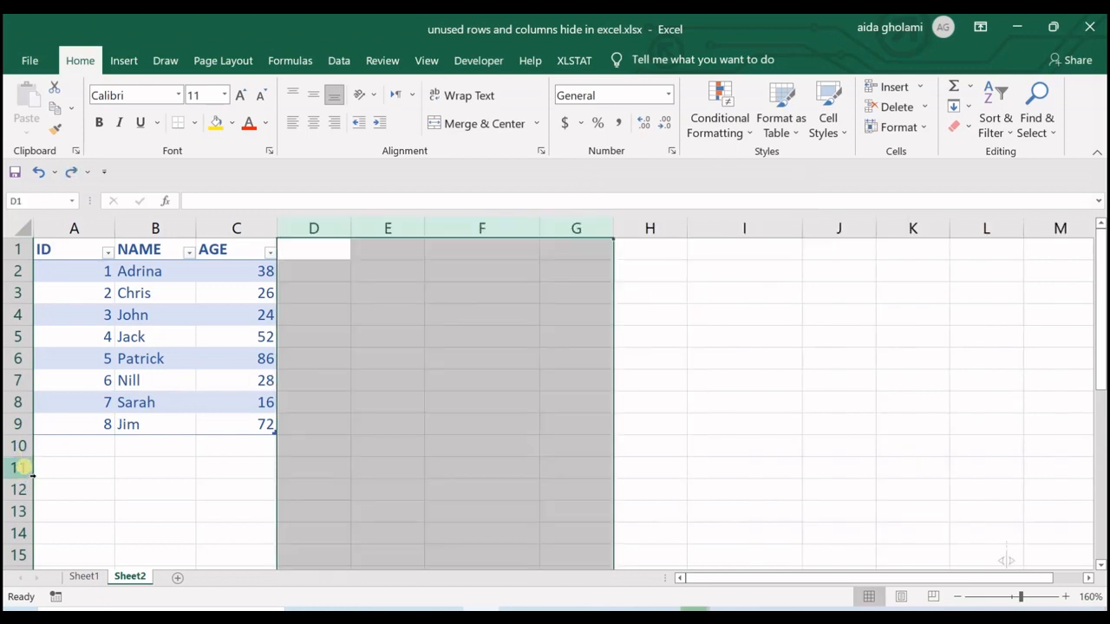
right_click(19, 467)
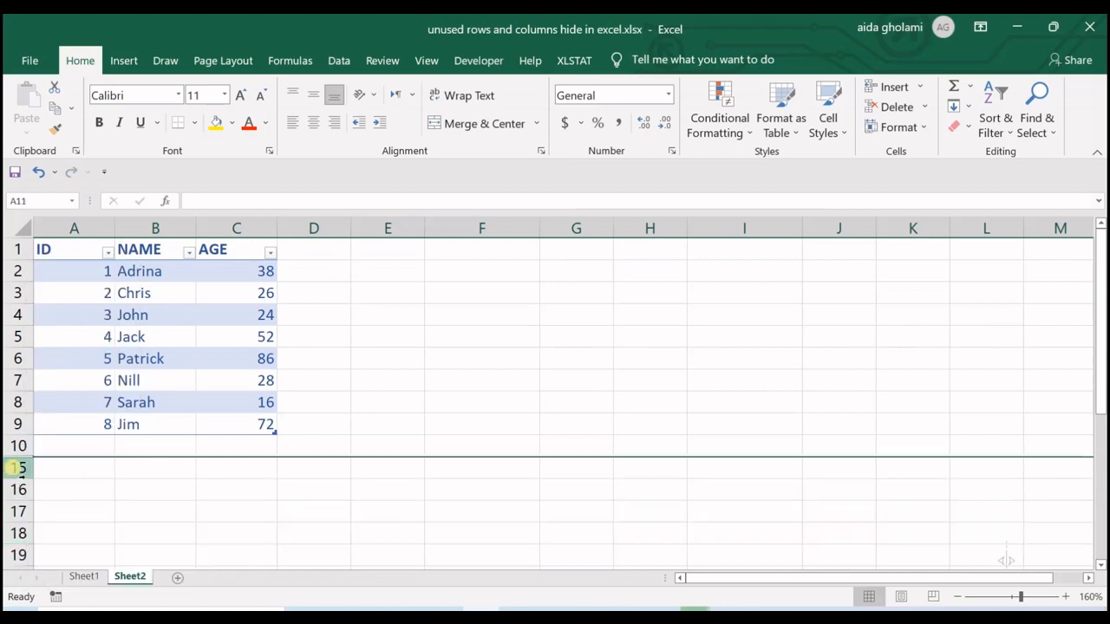
Step: Select a cell and scroll right and back left to check the columns beside the table
left_click(313, 315)
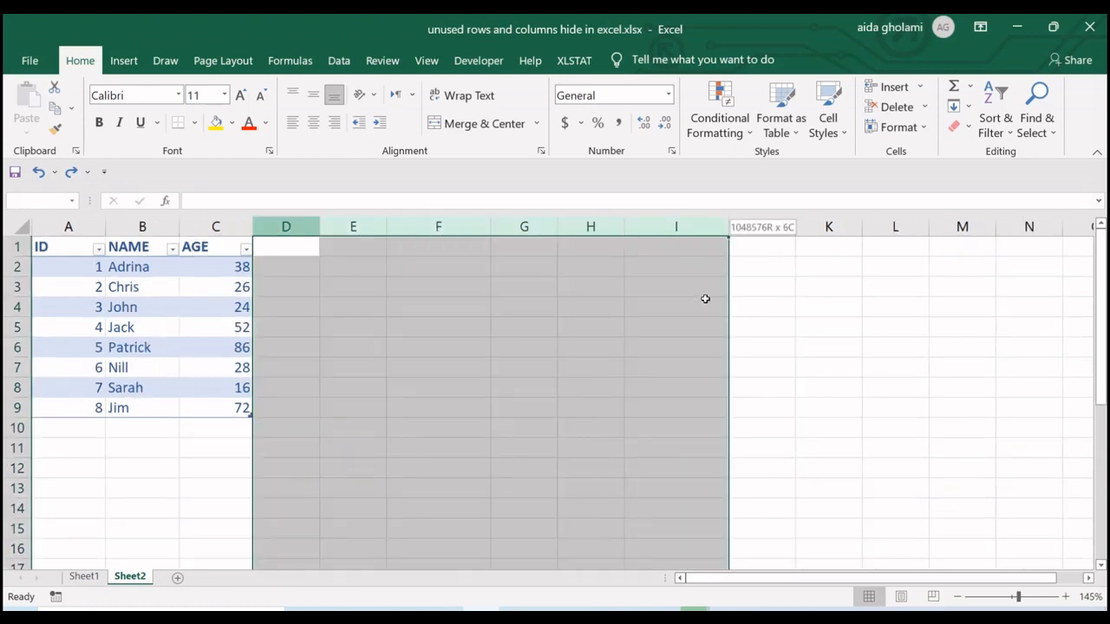
scroll("right", 3)
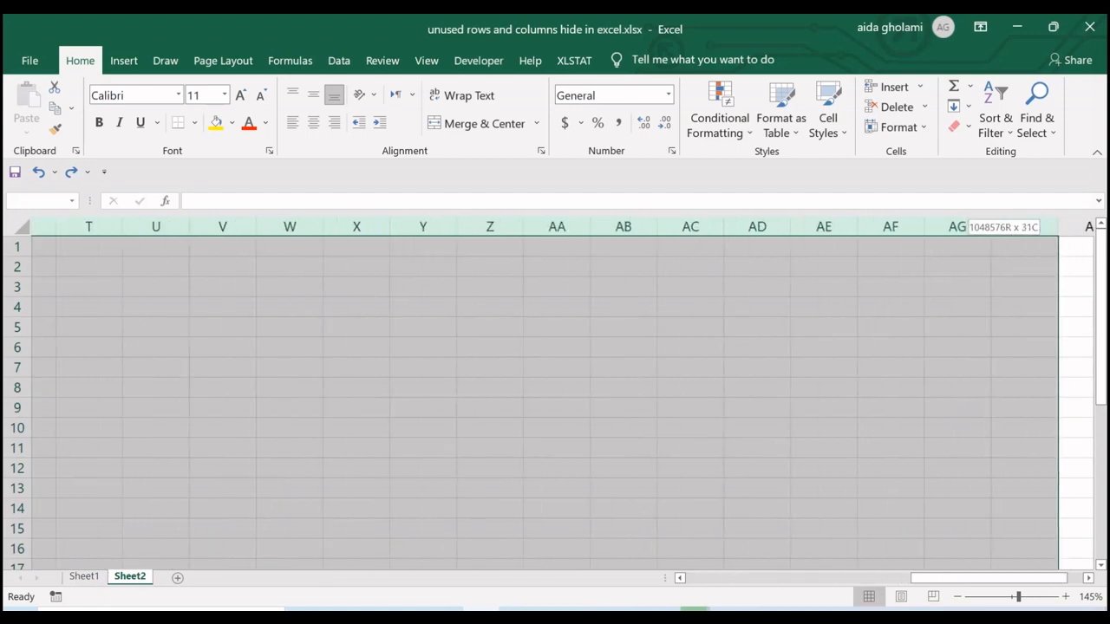
scroll("right", 3)
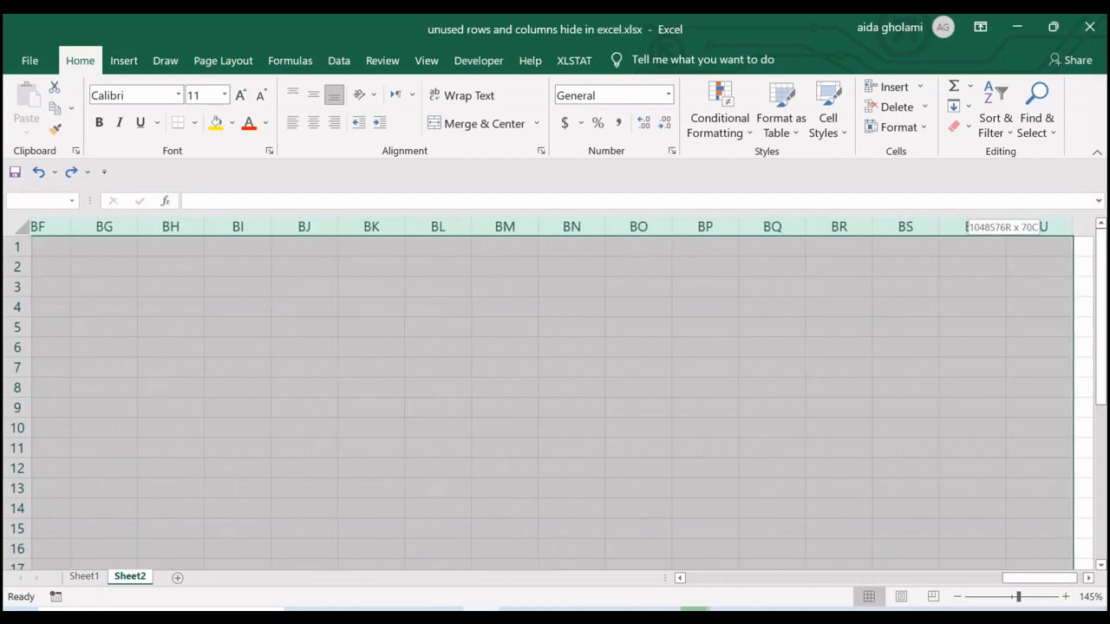
scroll("right", 3)
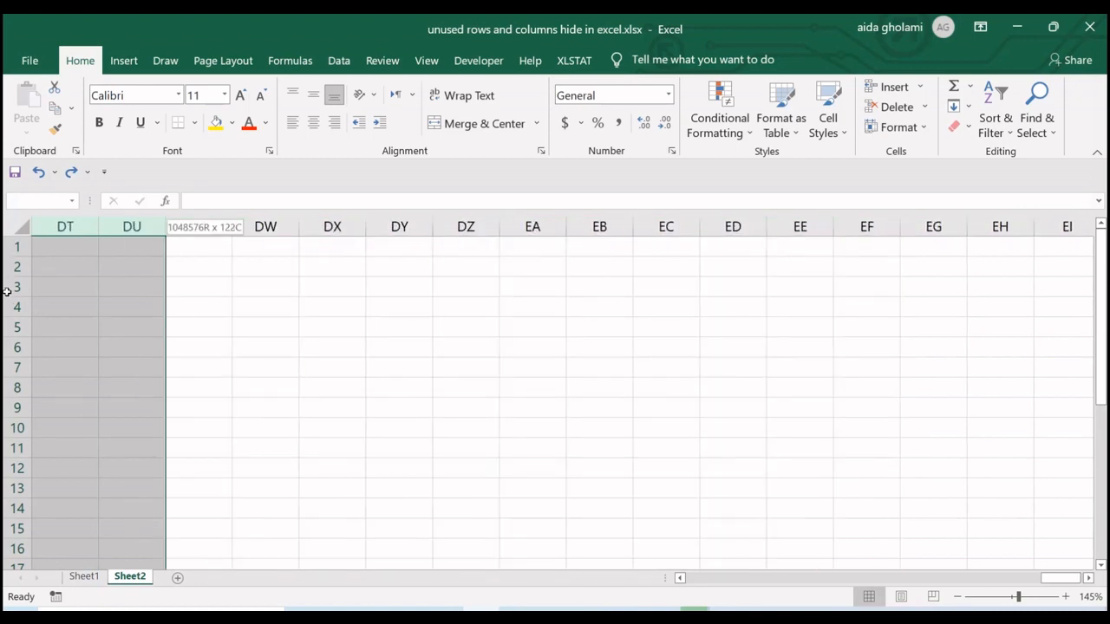
scroll("left", 3)
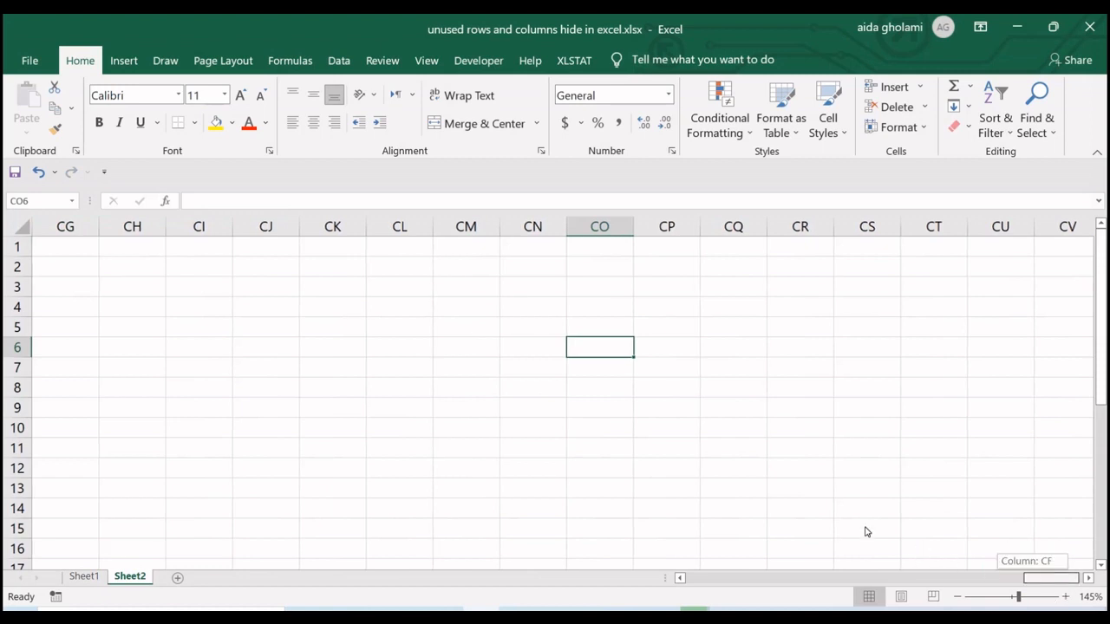
scroll("left", 3)
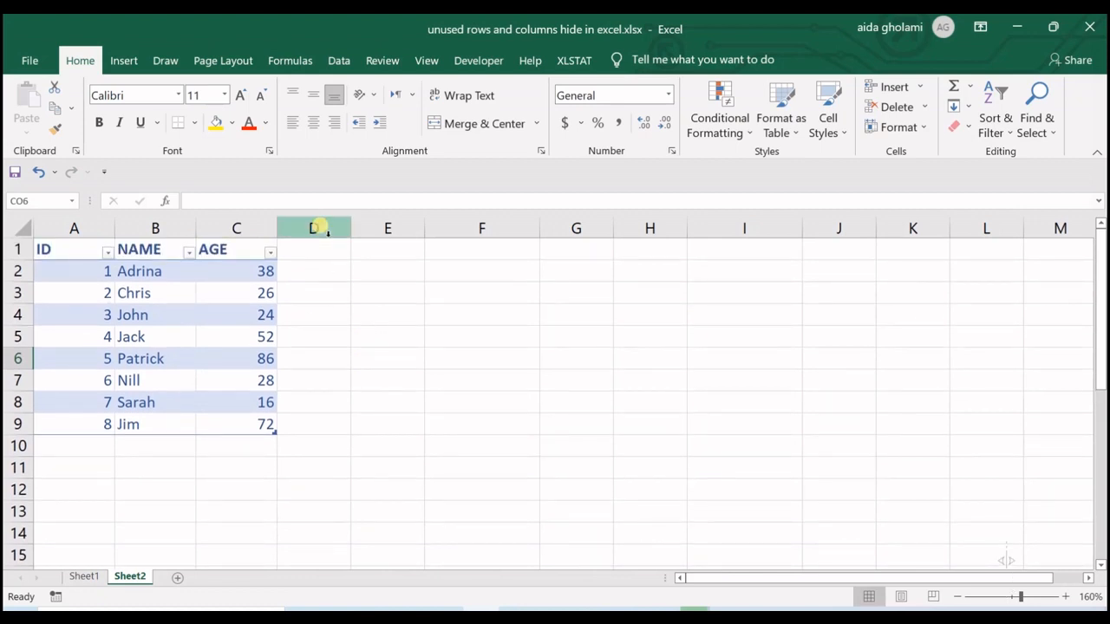
Step: Select column D through the sheet's last column and hide them
left_click(313, 228)
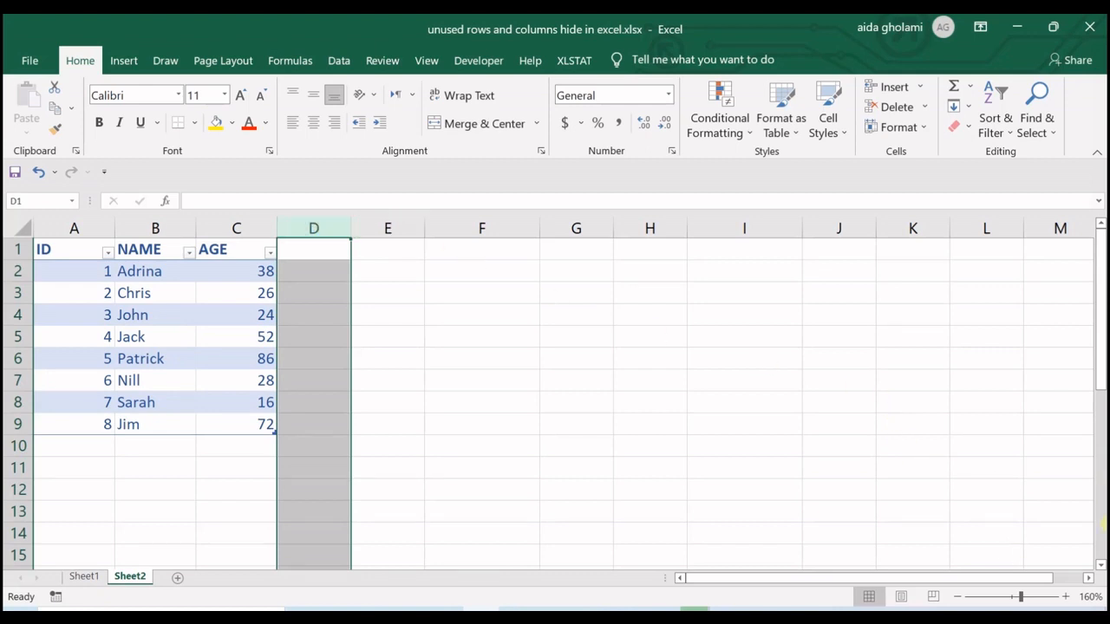
mouse_move(1090, 596)
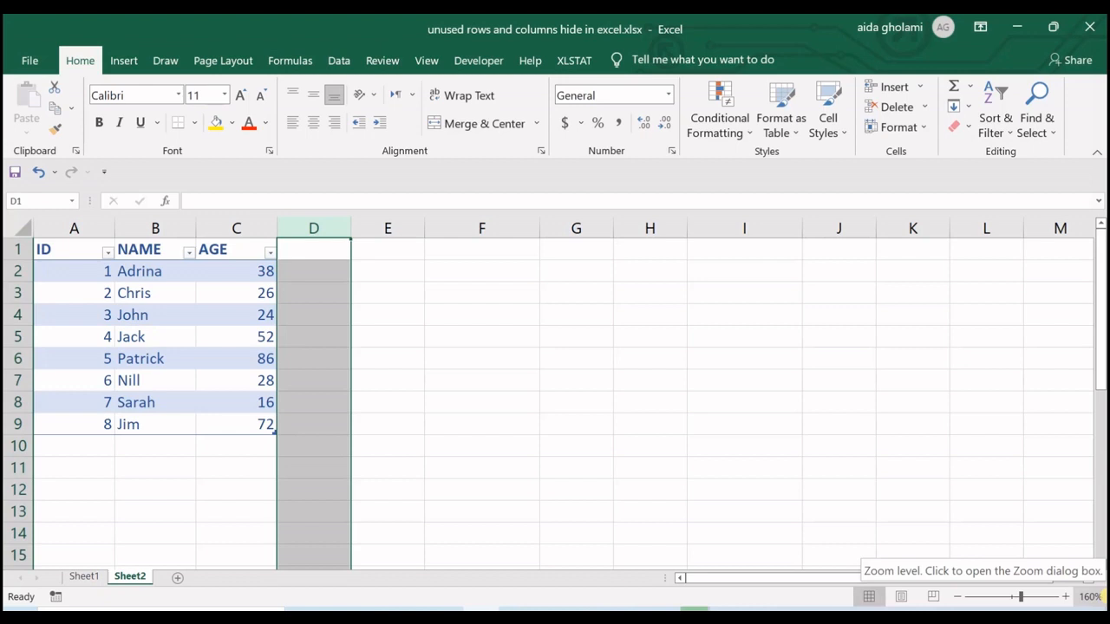
key("End")
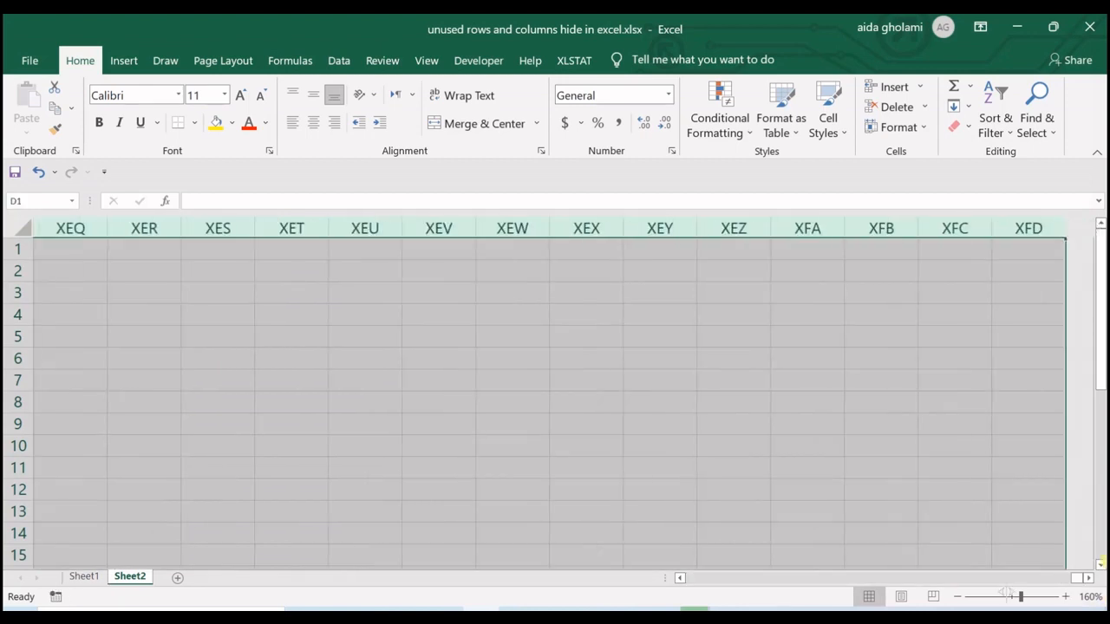
mouse_move(995, 238)
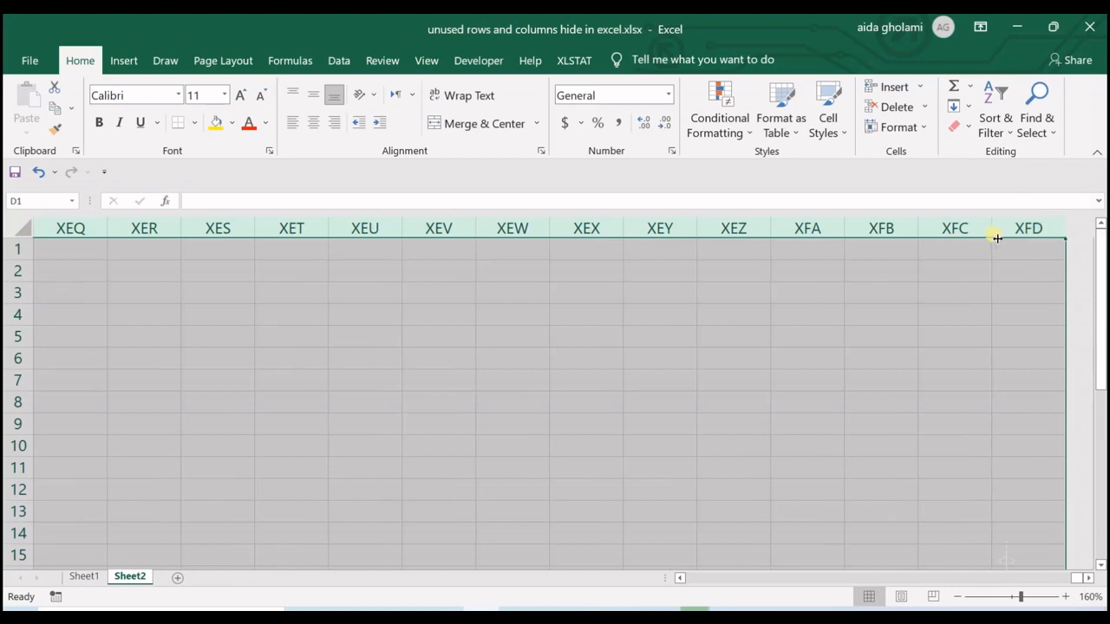
mouse_move(1060, 249)
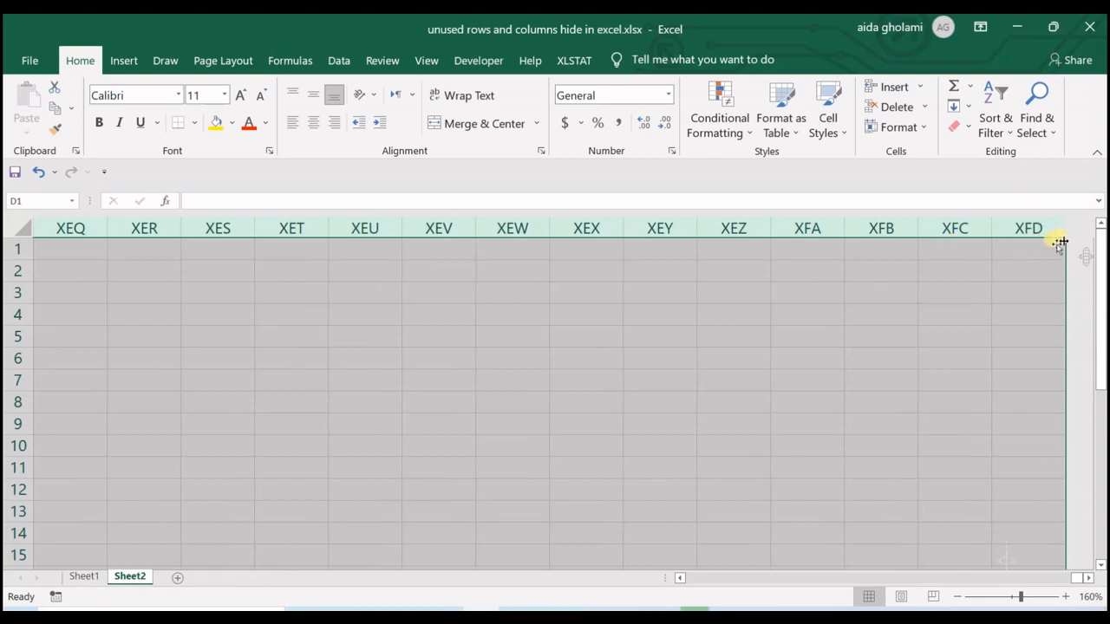
mouse_move(1061, 250)
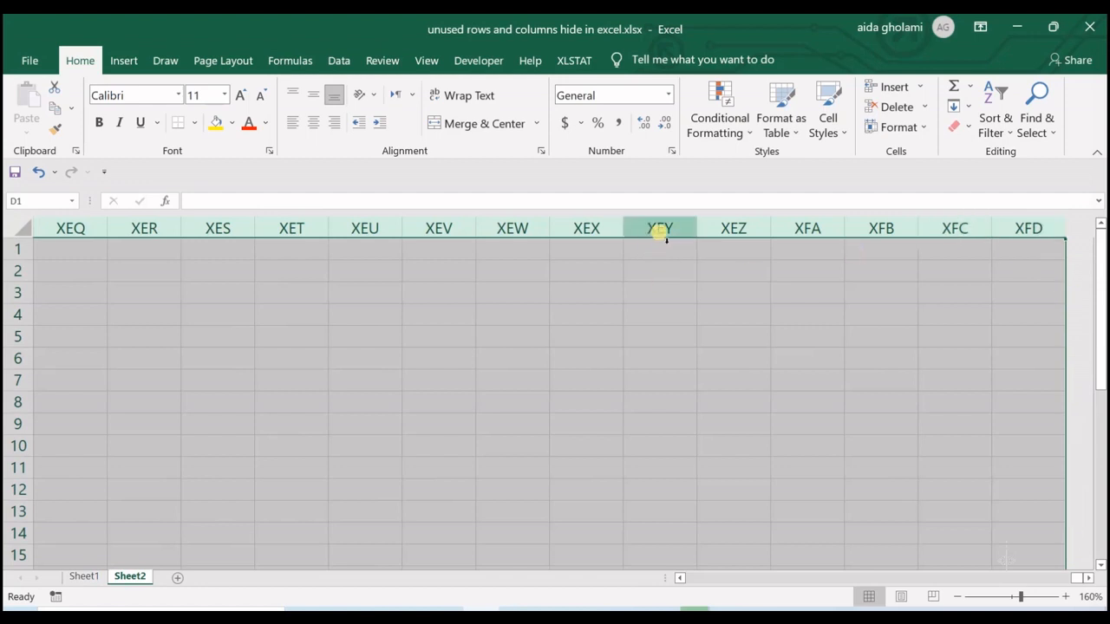
right_click(659, 227)
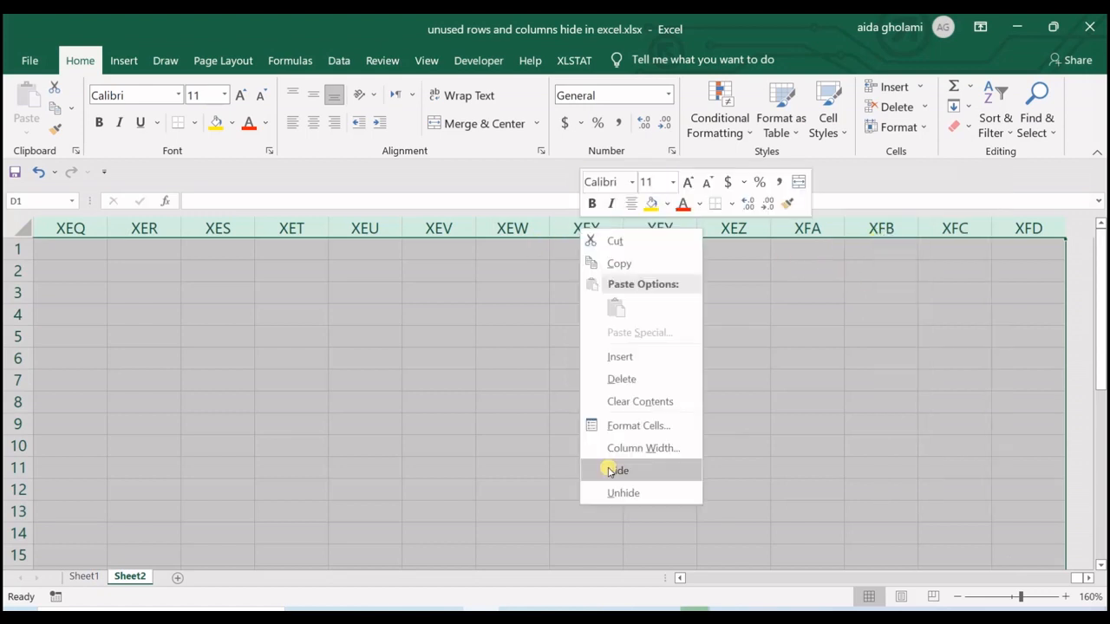
left_click(617, 470)
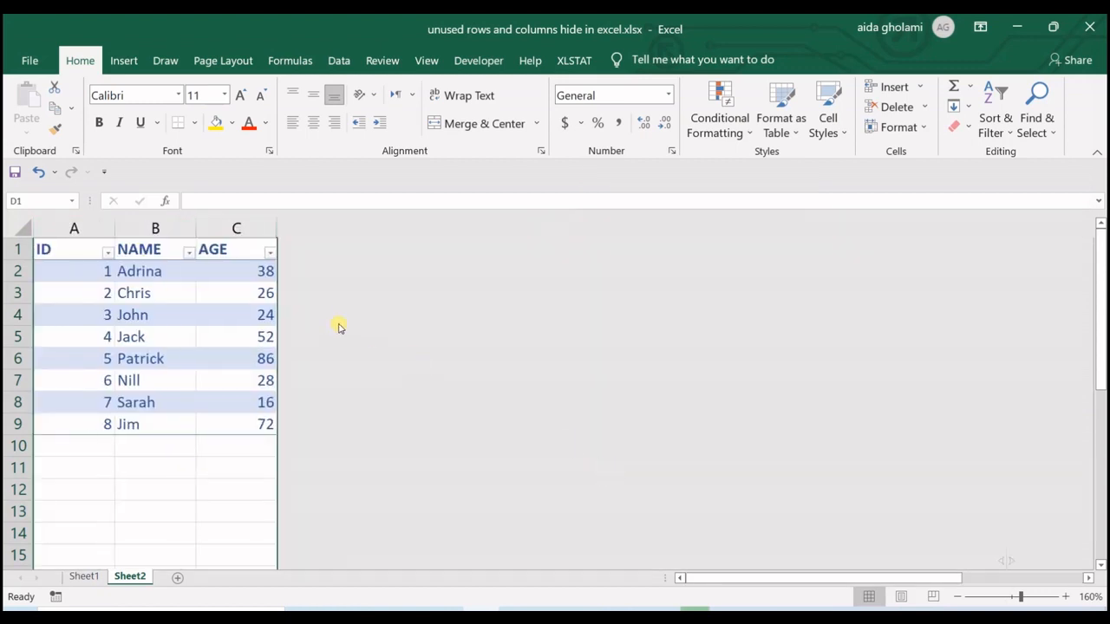
mouse_move(437, 398)
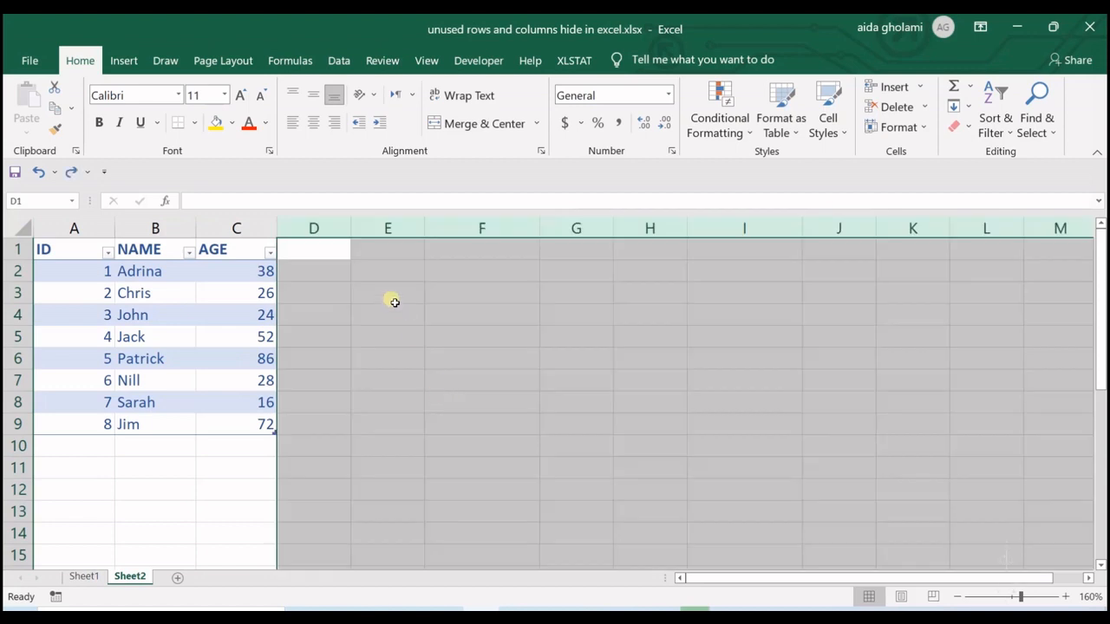
left_click(388, 249)
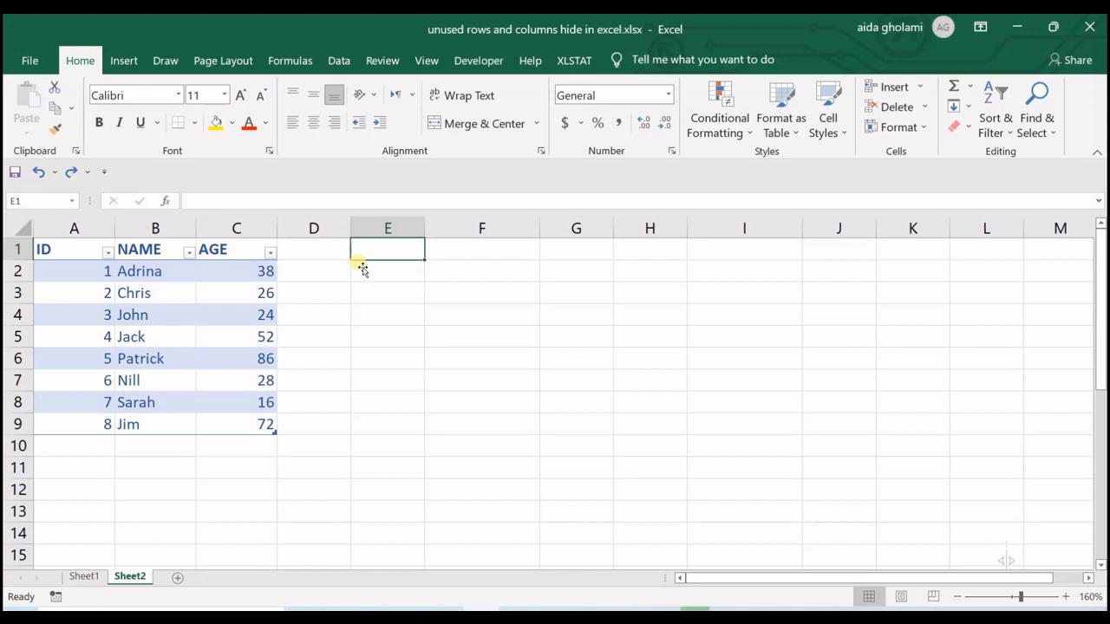
mouse_move(392, 293)
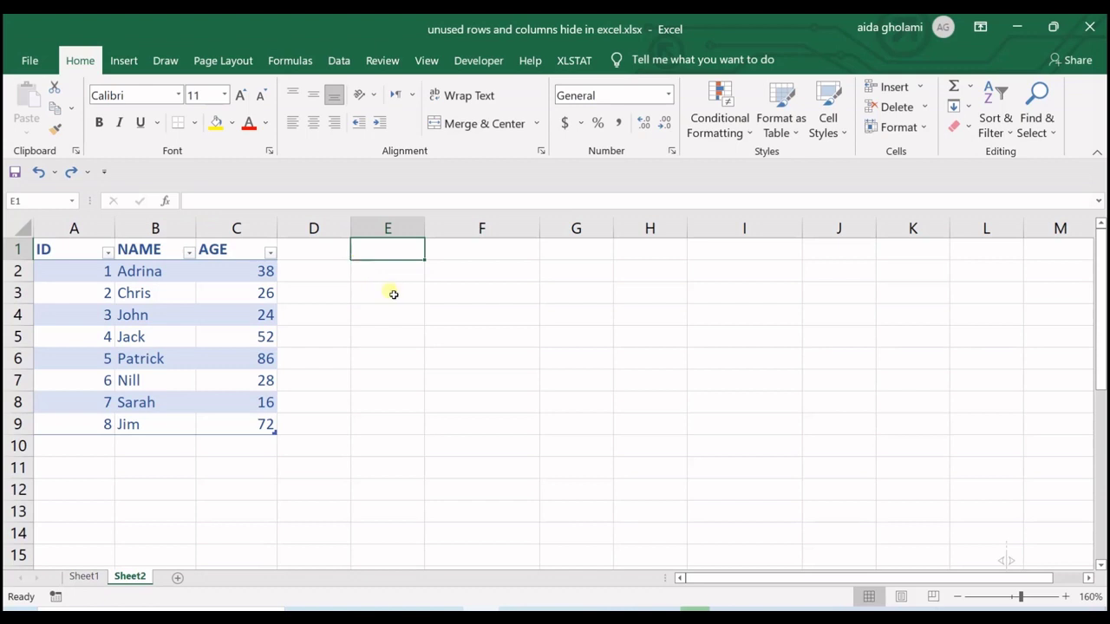
mouse_move(401, 297)
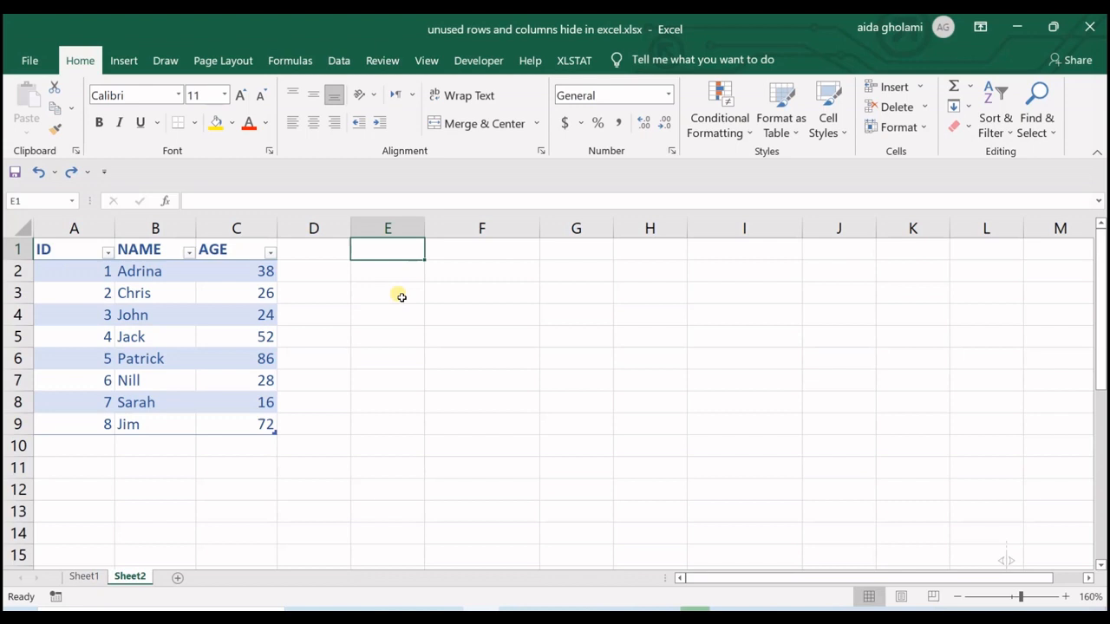
mouse_move(334, 272)
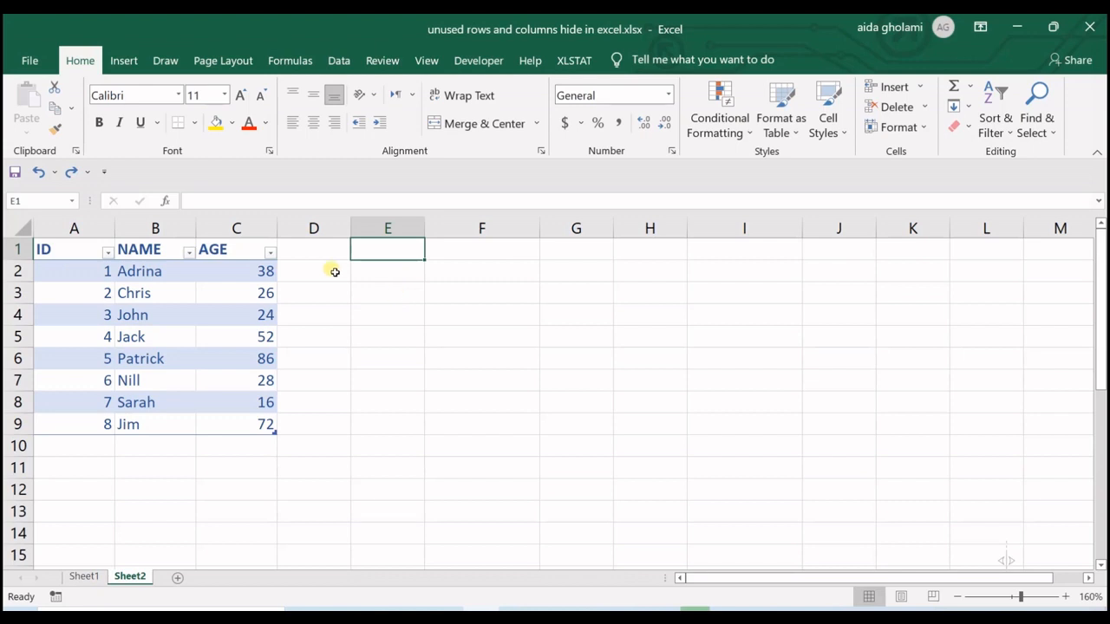
left_click(313, 228)
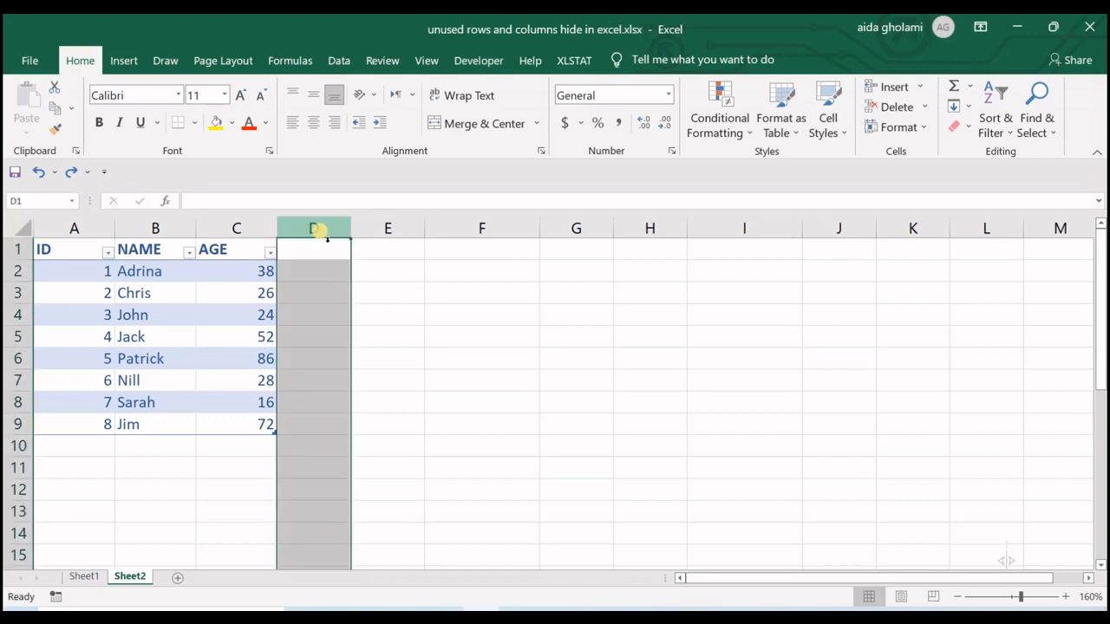
mouse_move(544, 251)
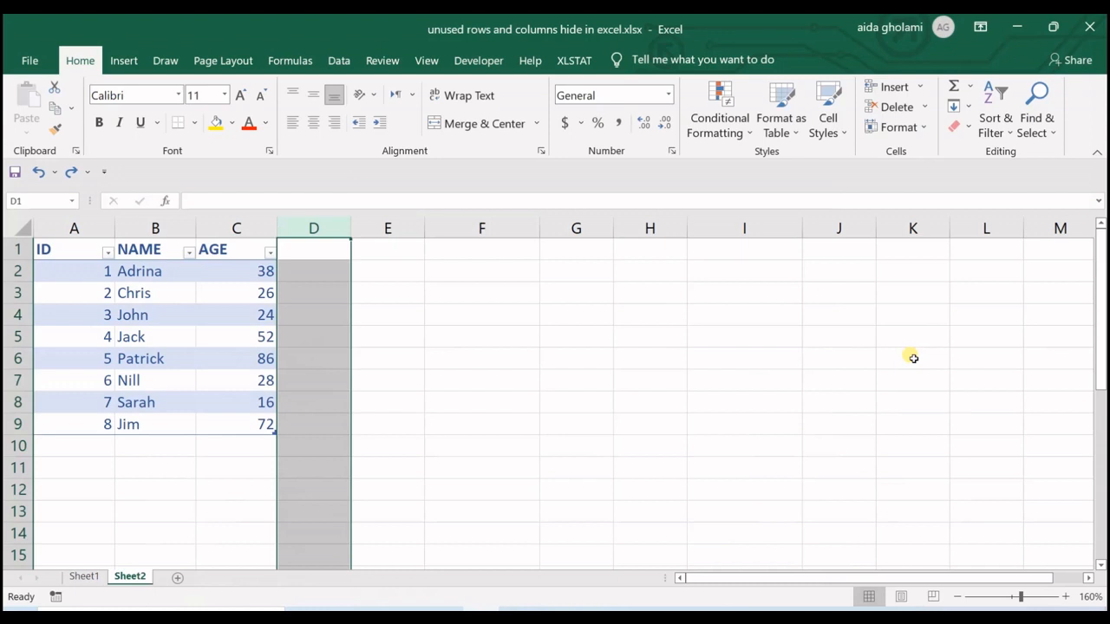
key("End")
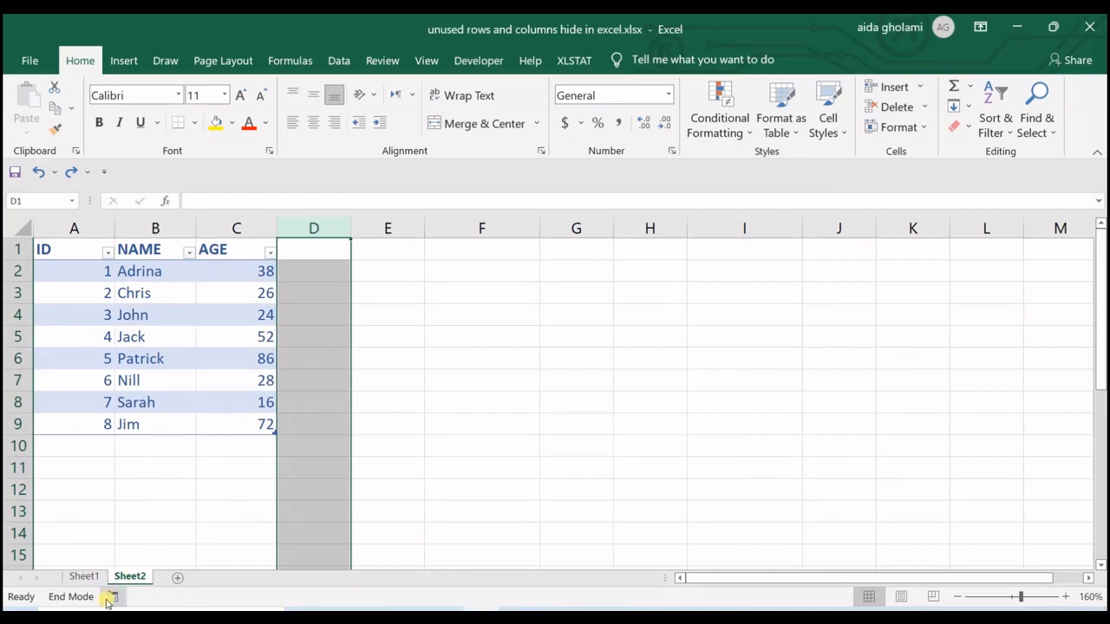
mouse_move(112, 596)
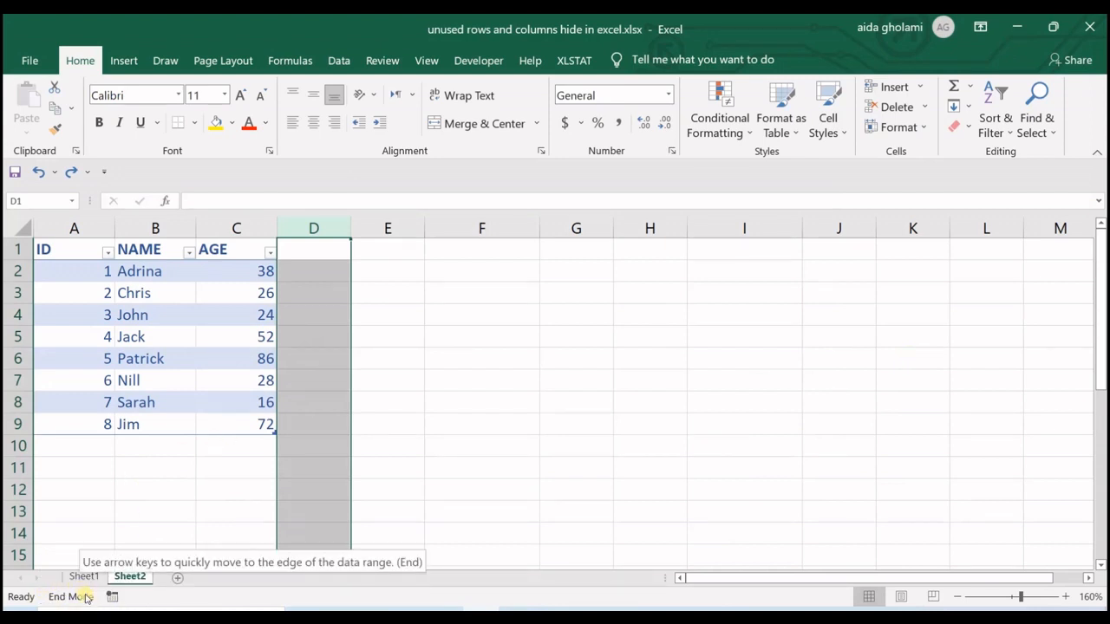
left_click(313, 336)
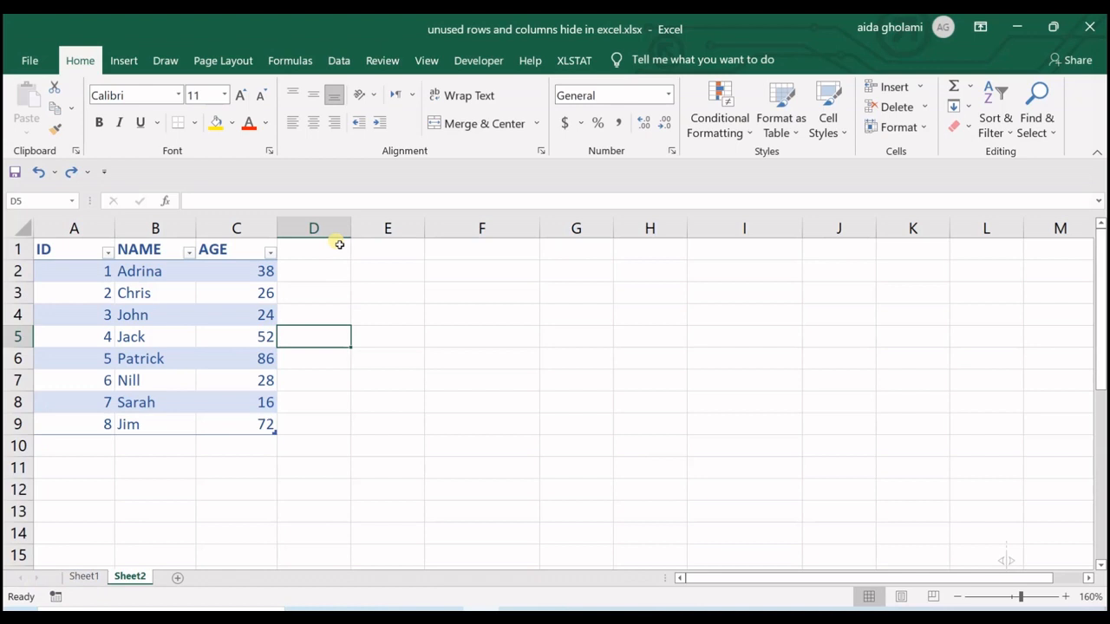
left_click(313, 228)
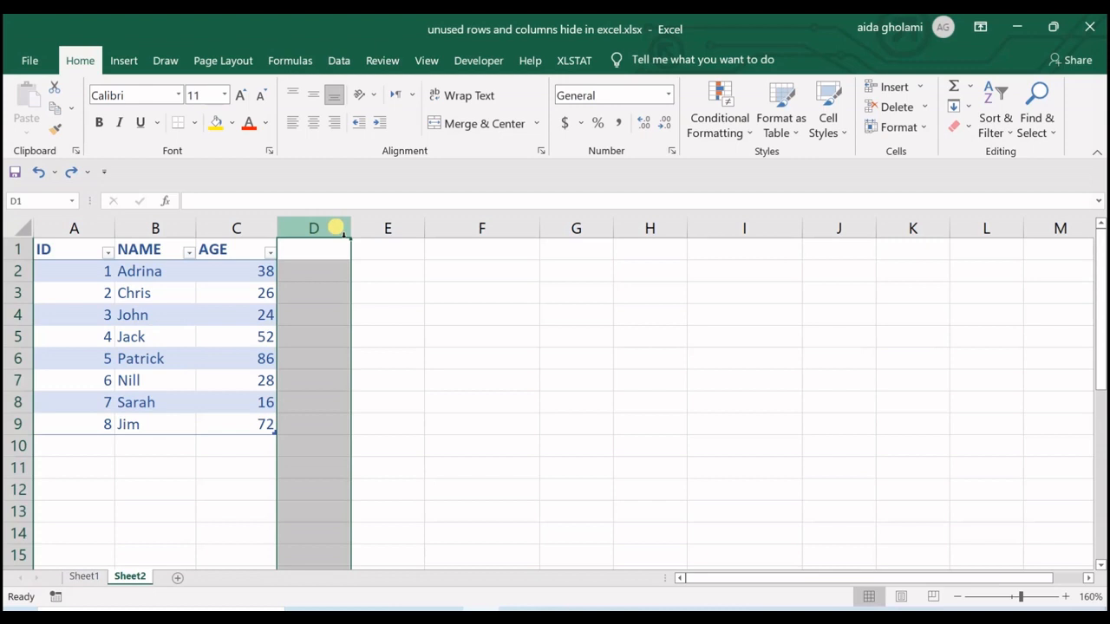
mouse_move(762, 248)
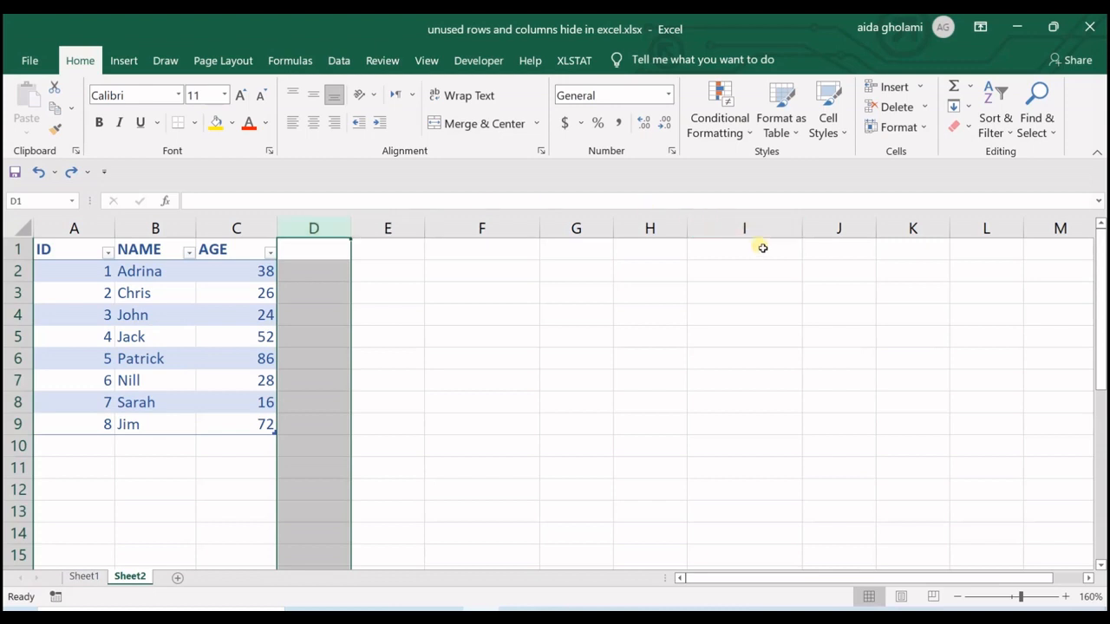
mouse_move(778, 252)
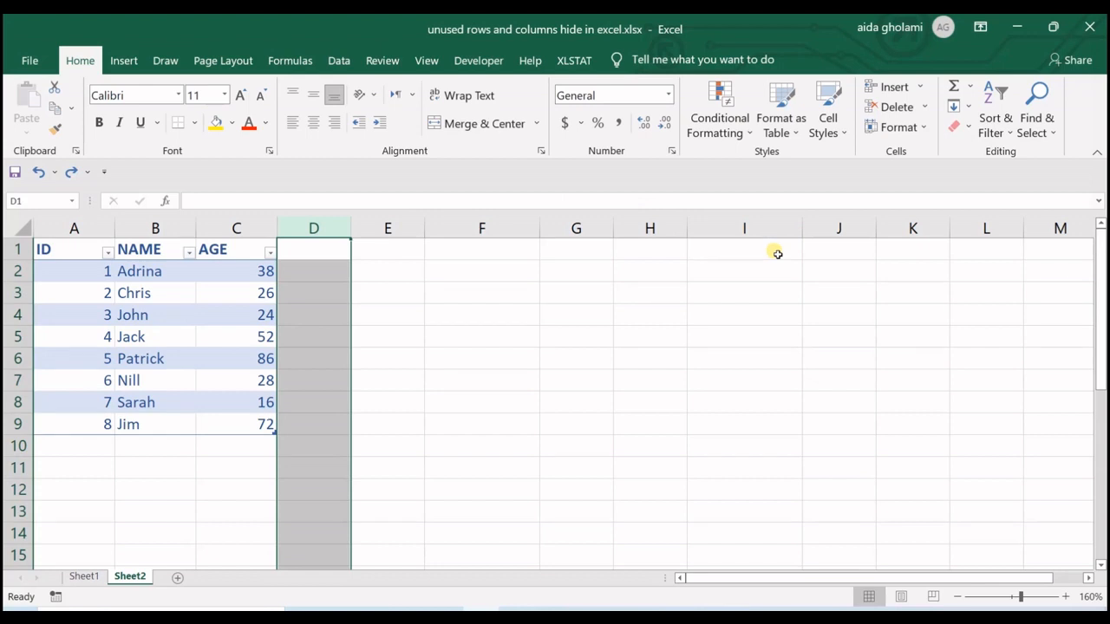
key("End")
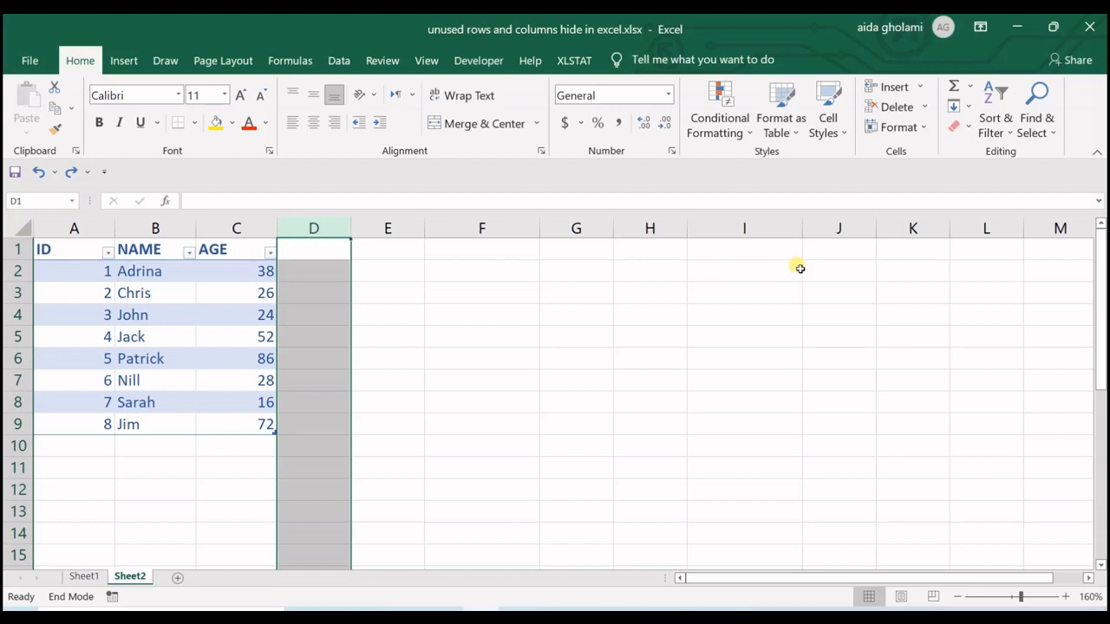
mouse_move(91, 604)
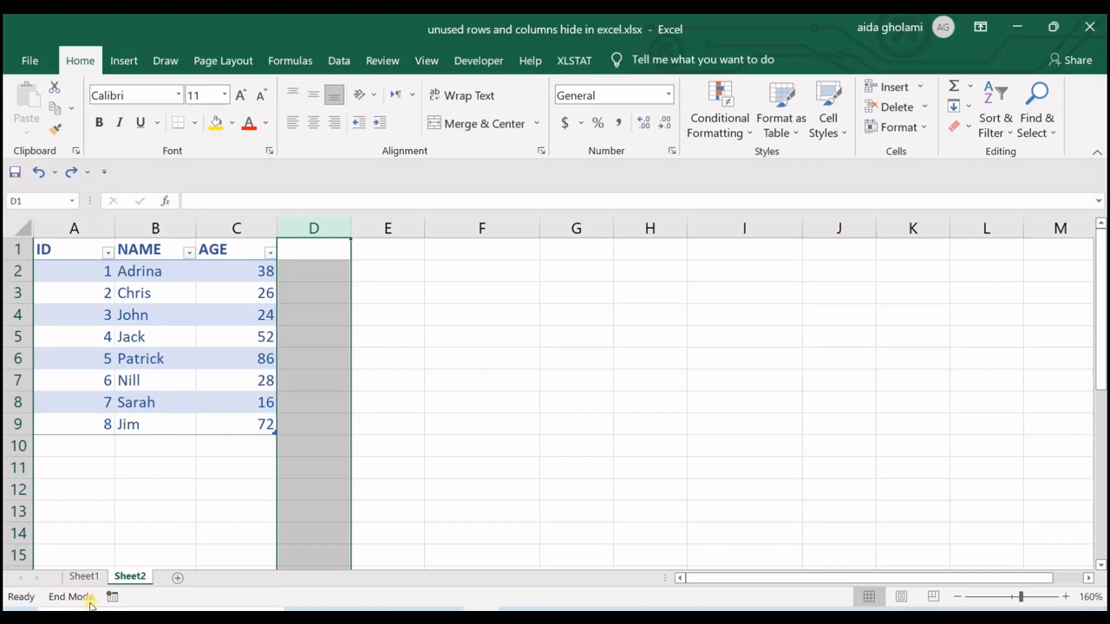
mouse_move(445, 285)
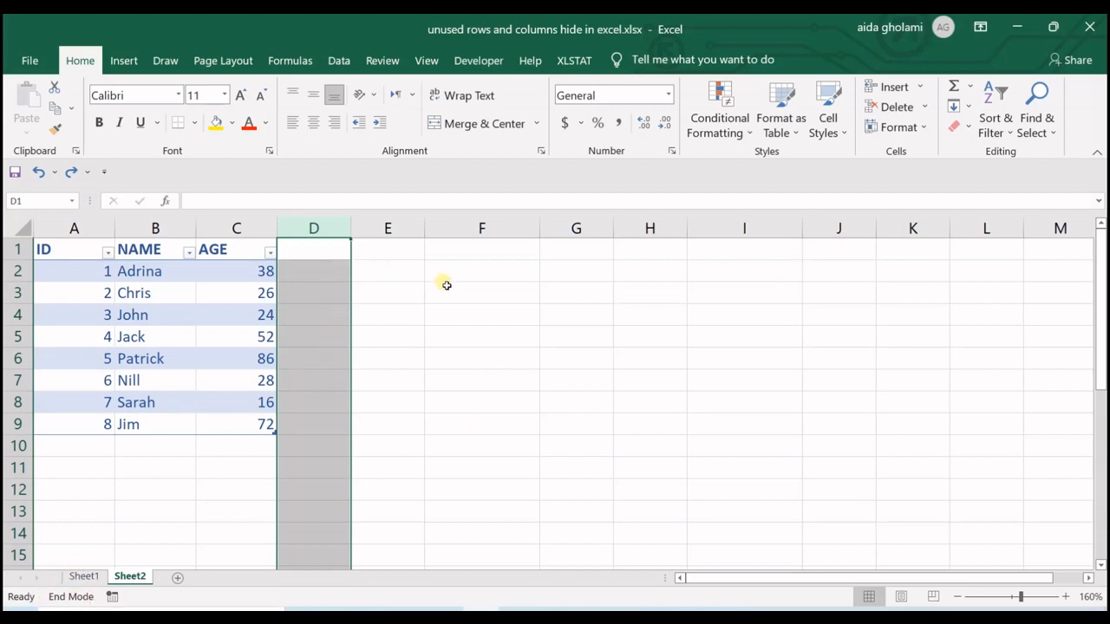
mouse_move(566, 329)
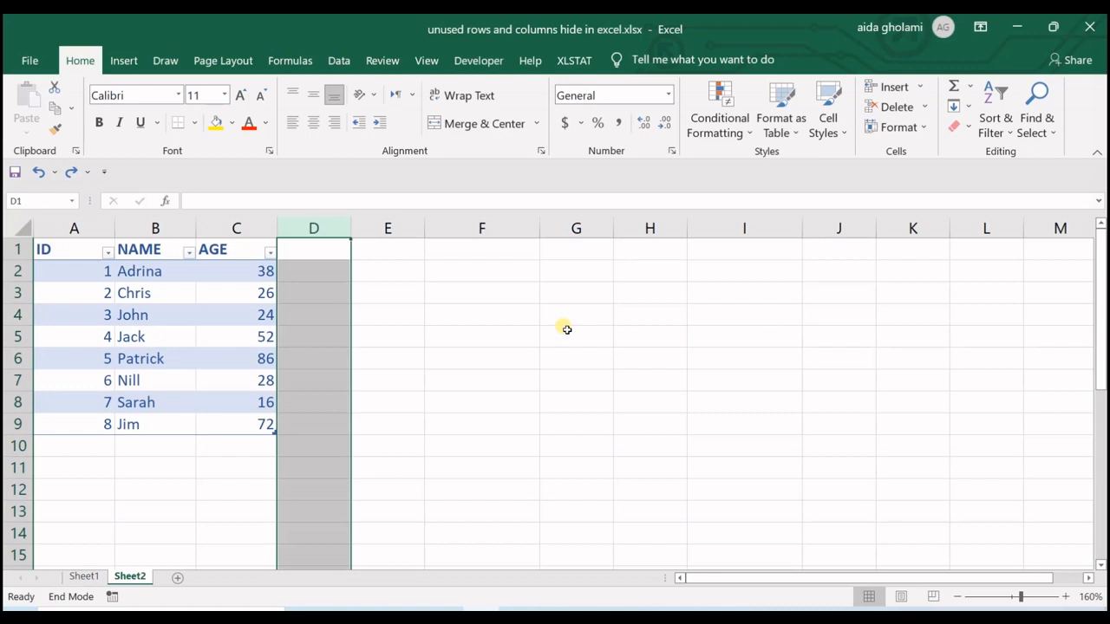
mouse_move(788, 376)
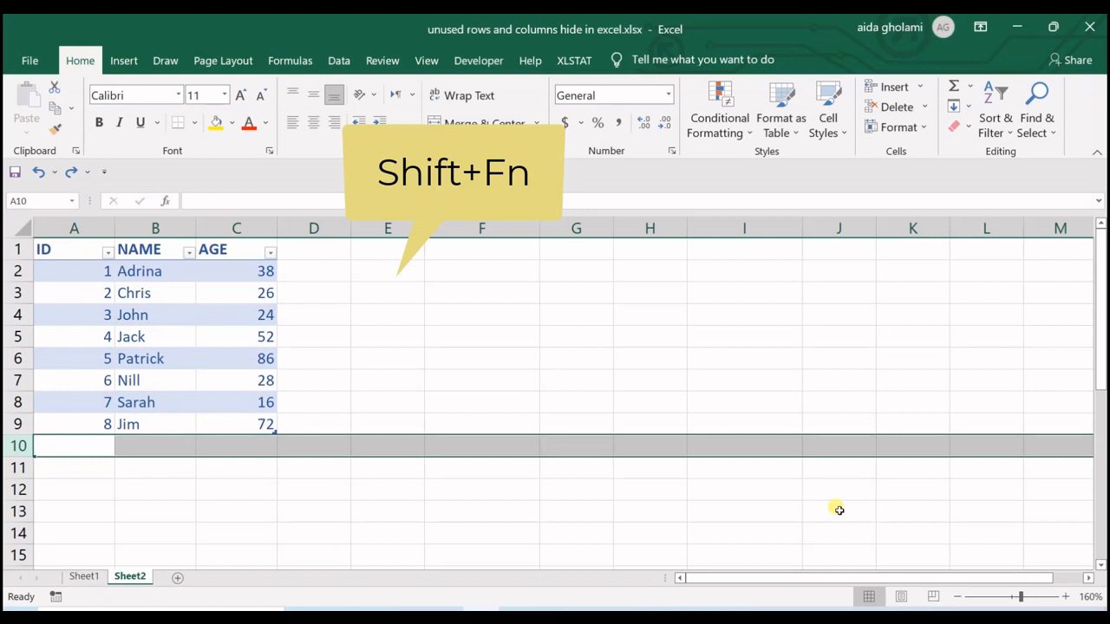
Step: Extend the row selection to the sheet's last row and hide rows 10 onward
key("End")
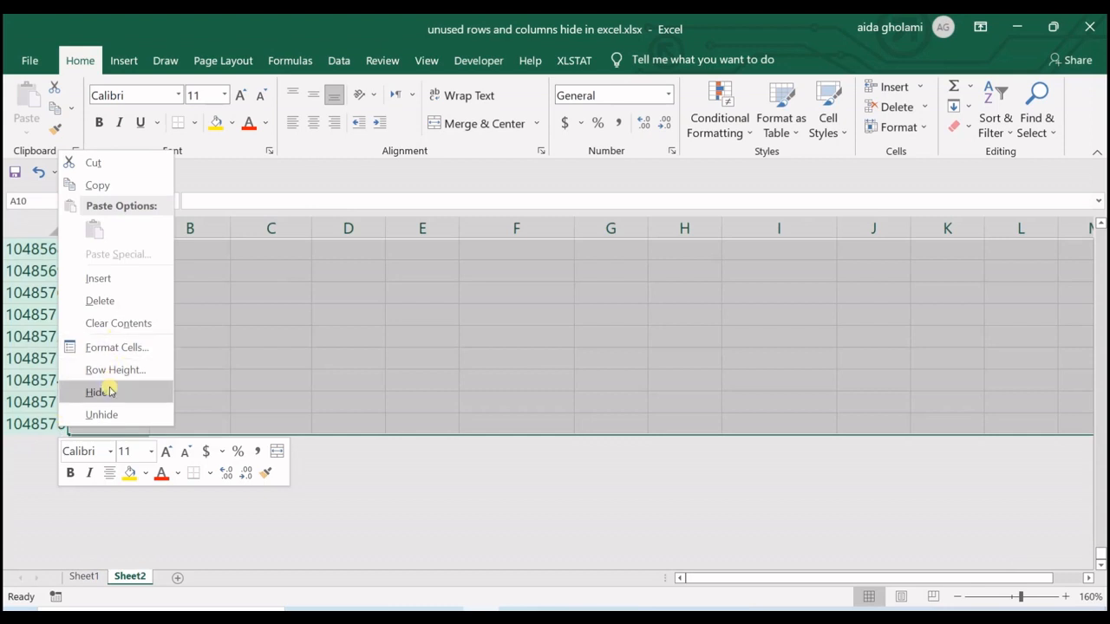
left_click(98, 392)
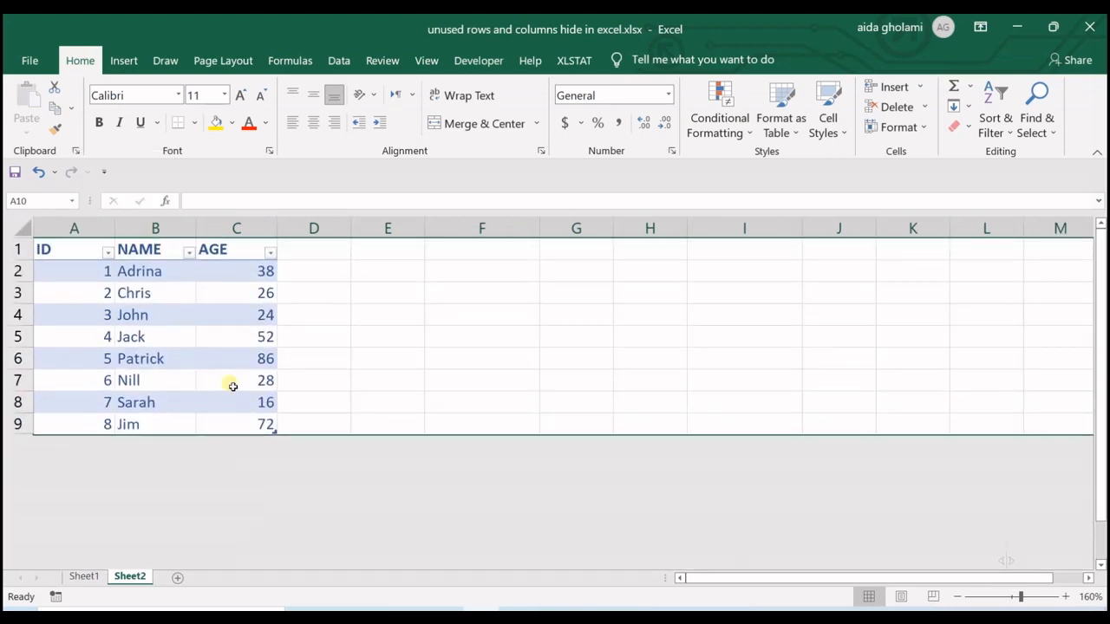
mouse_move(335, 296)
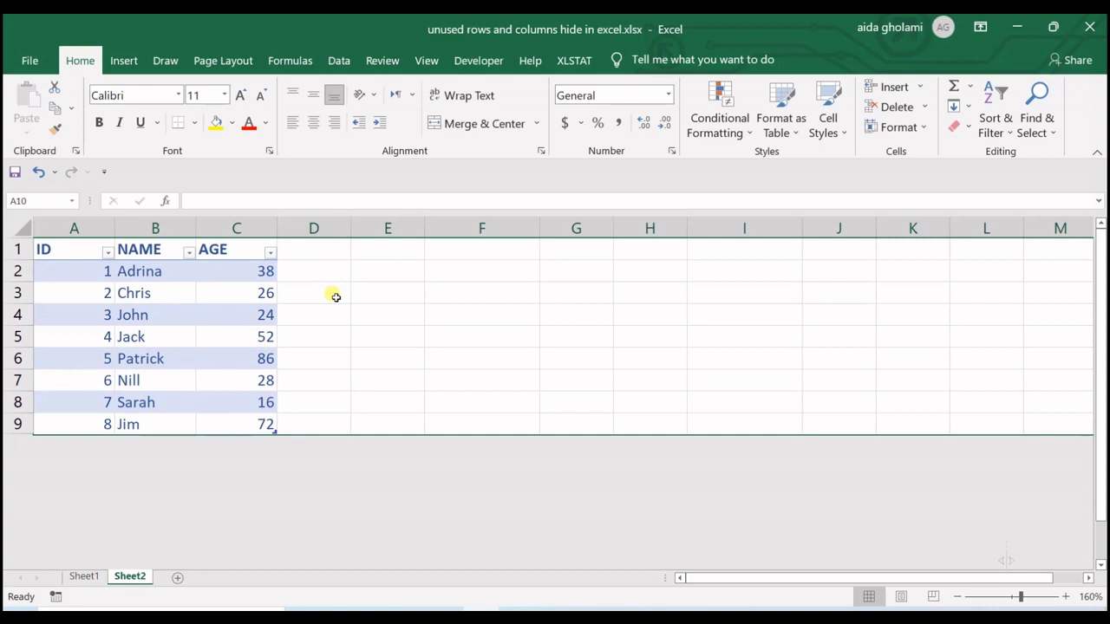
left_click(313, 292)
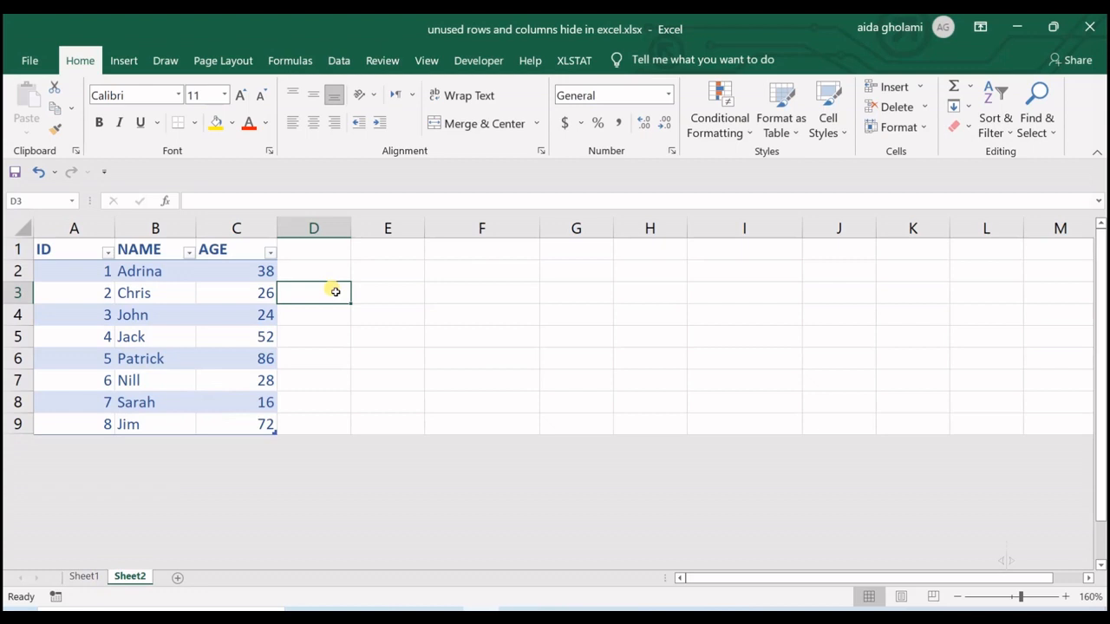
mouse_move(326, 270)
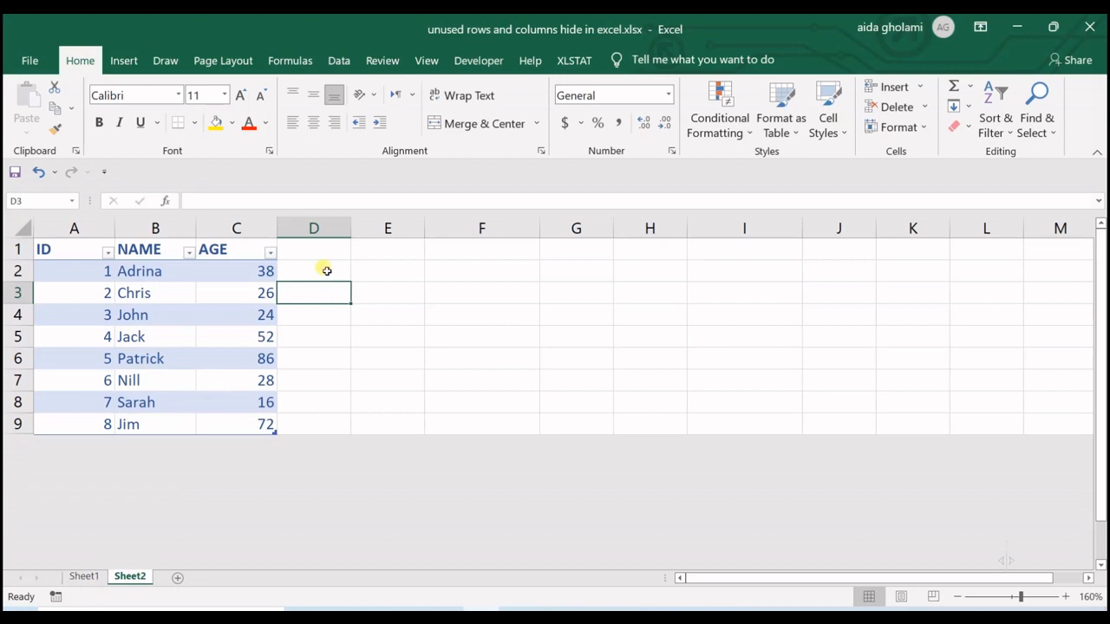
mouse_move(378, 298)
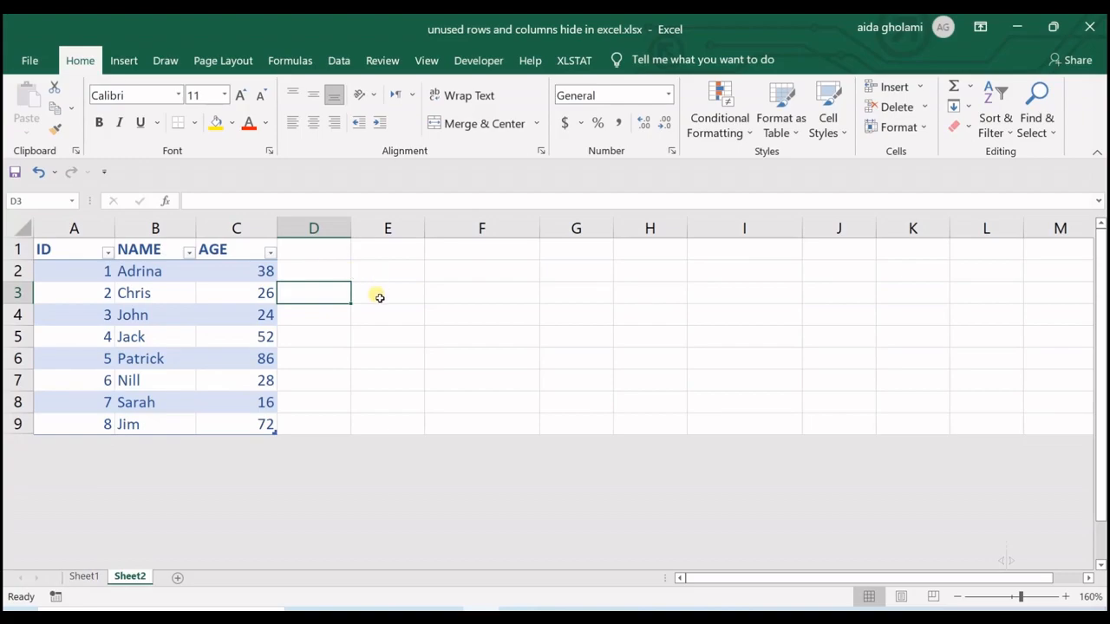